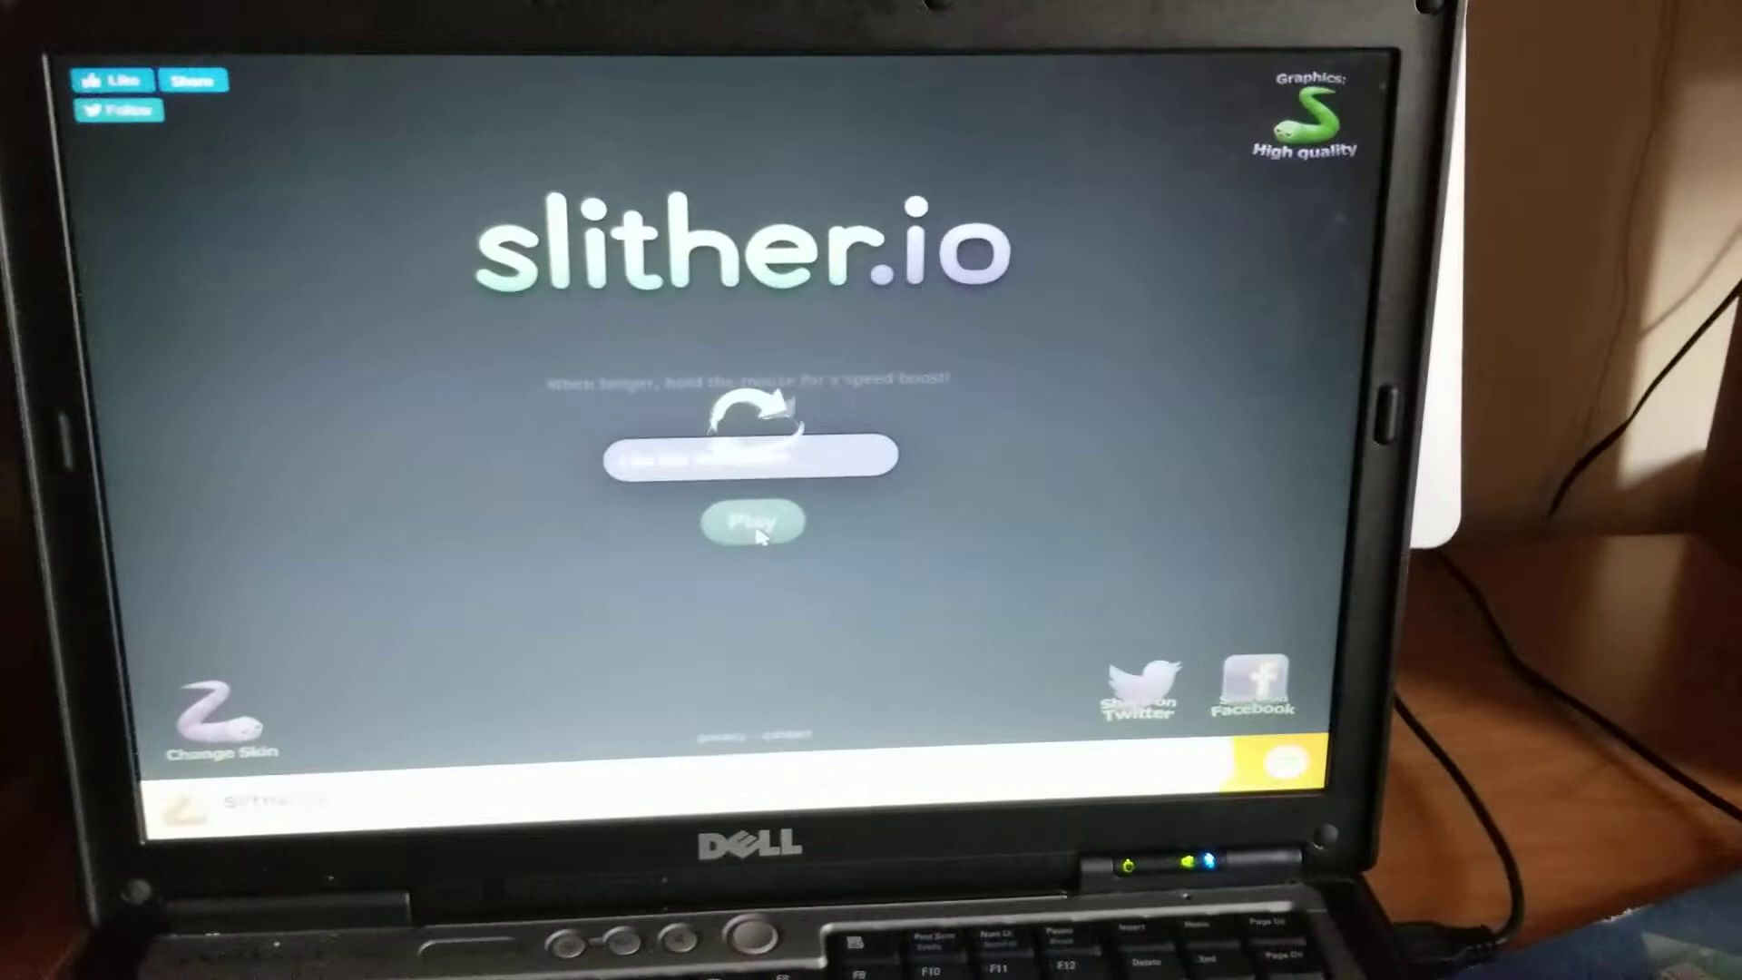
Start a slither.io round and steer the snake until it dies at length 58.
click(753, 521)
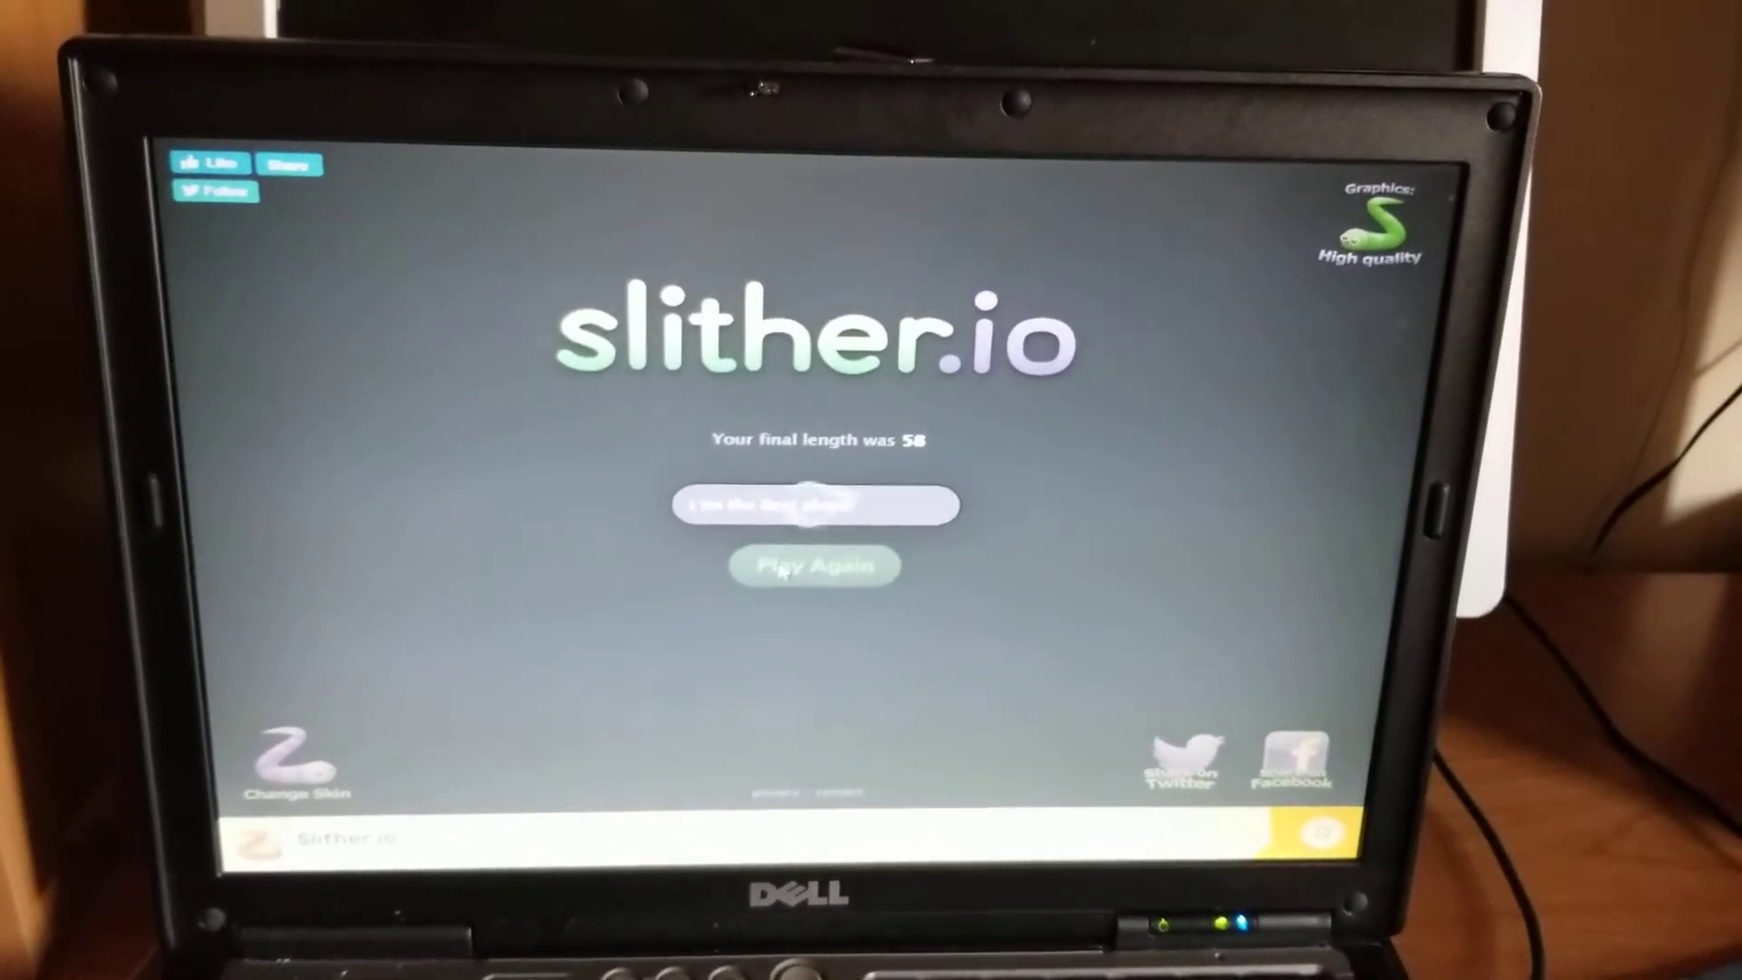
Start another round with Play Again and eat pellets until the snake reaches length 99.
click(815, 566)
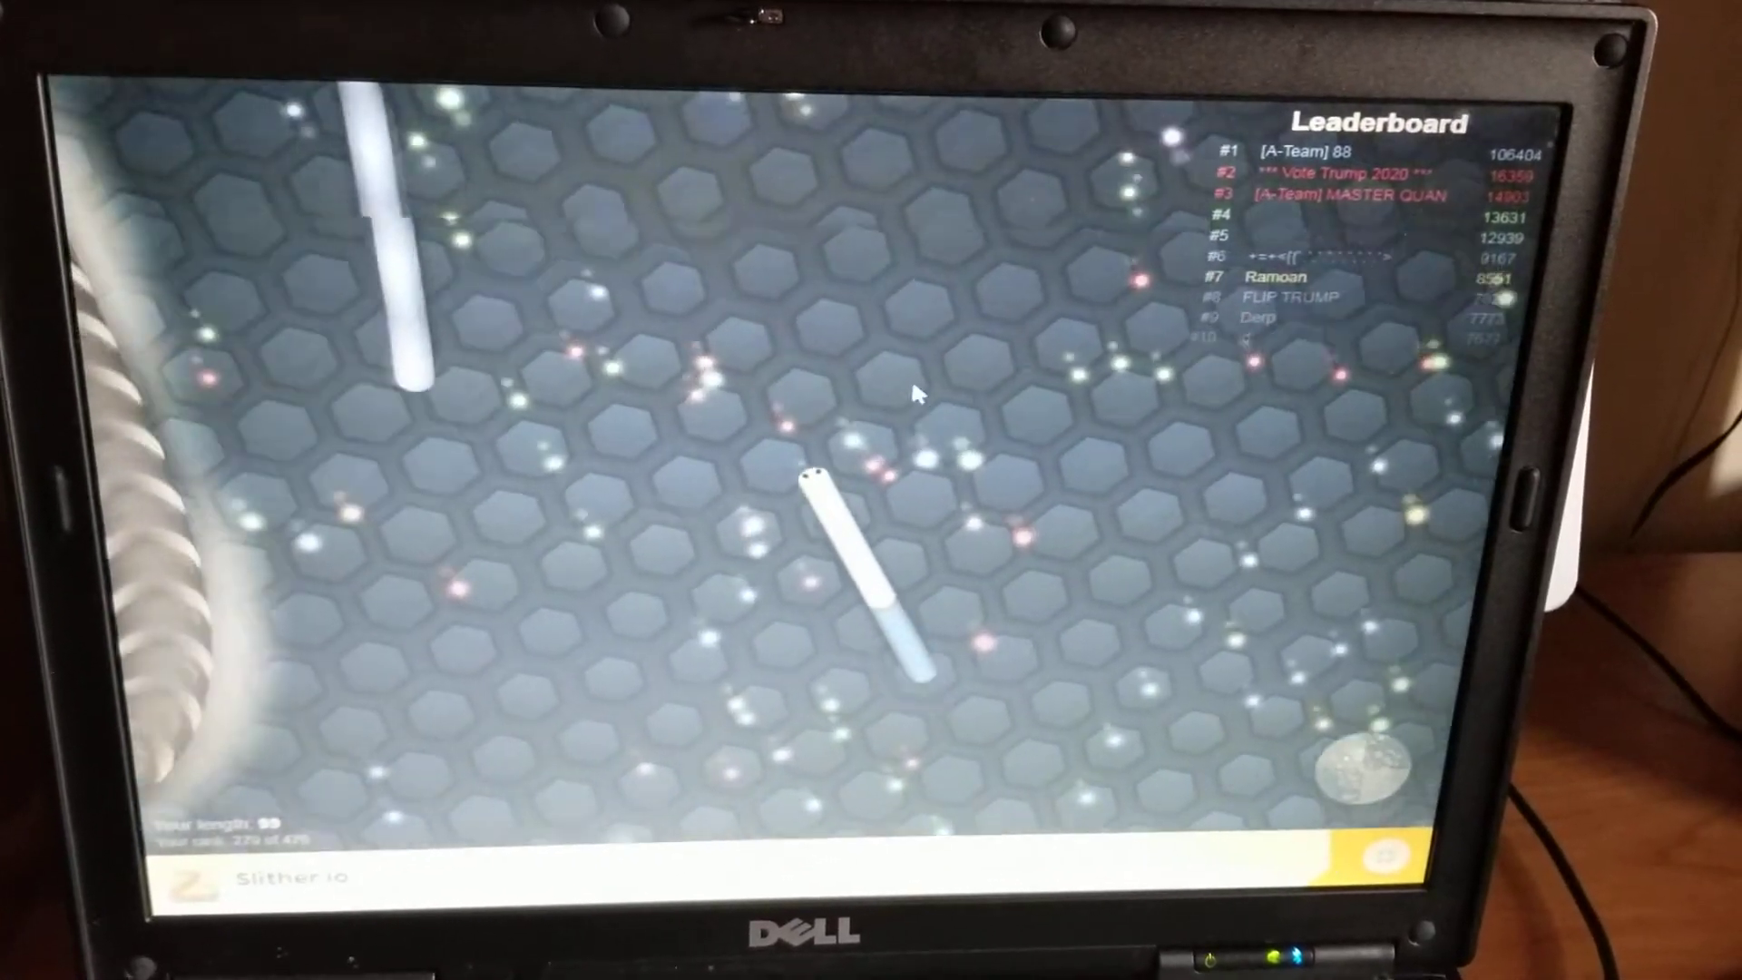
mouse_move(930, 398)
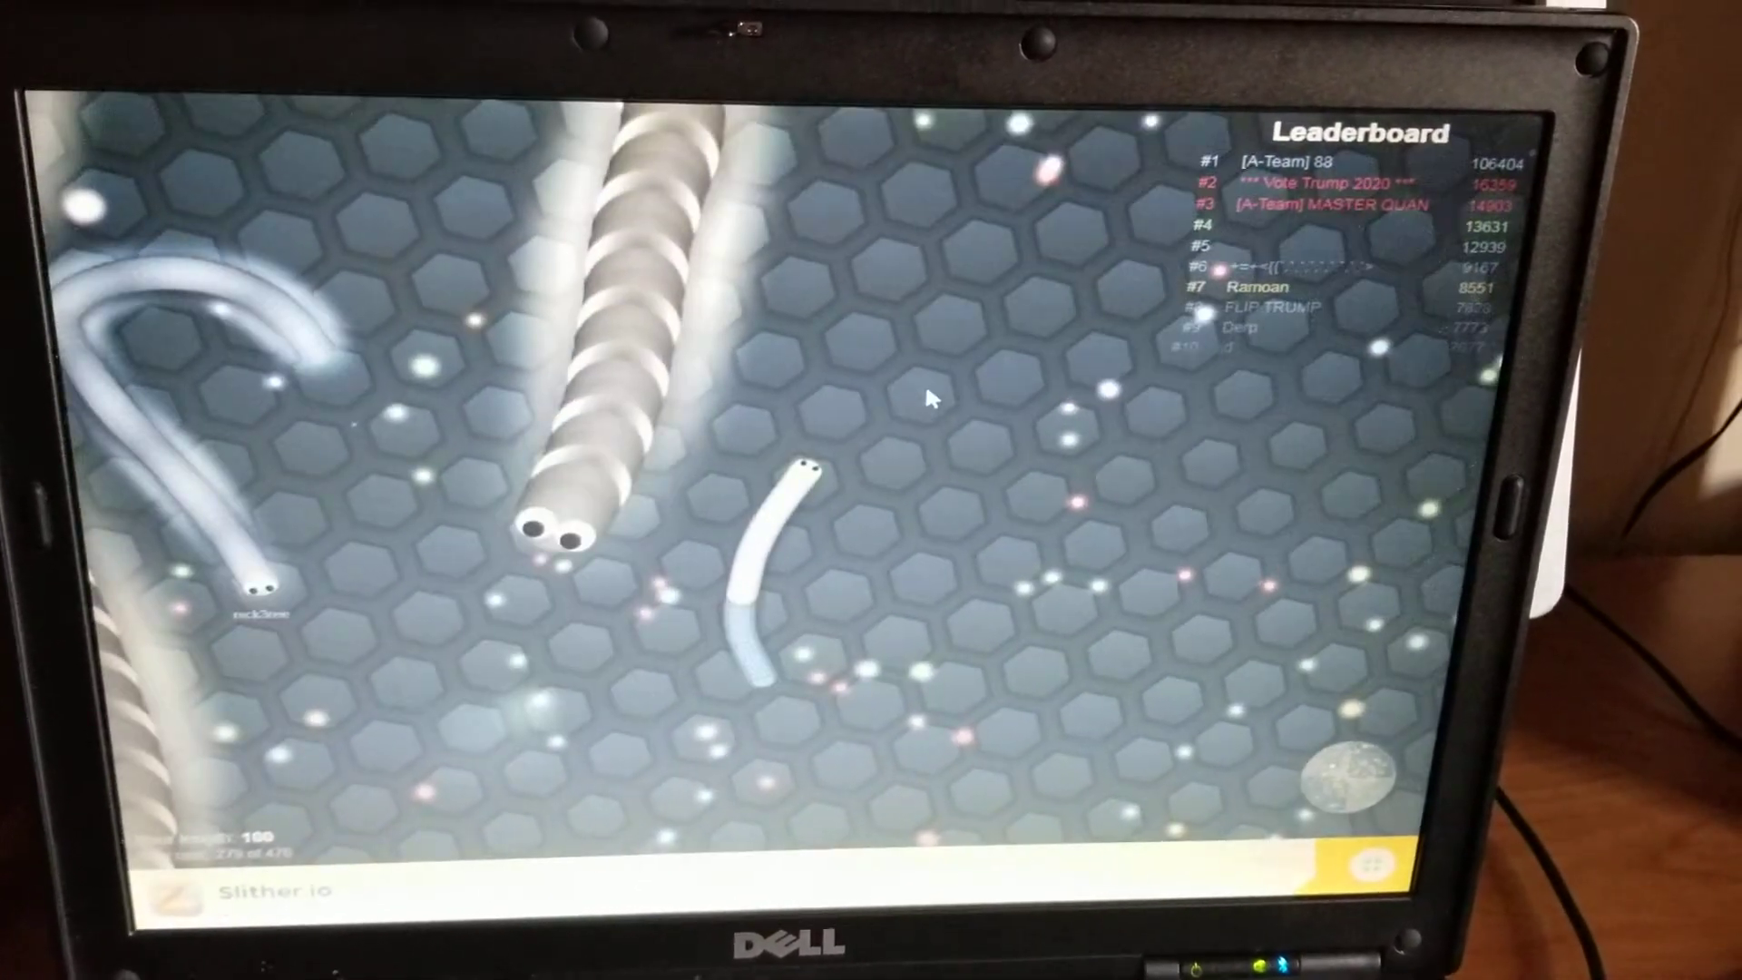